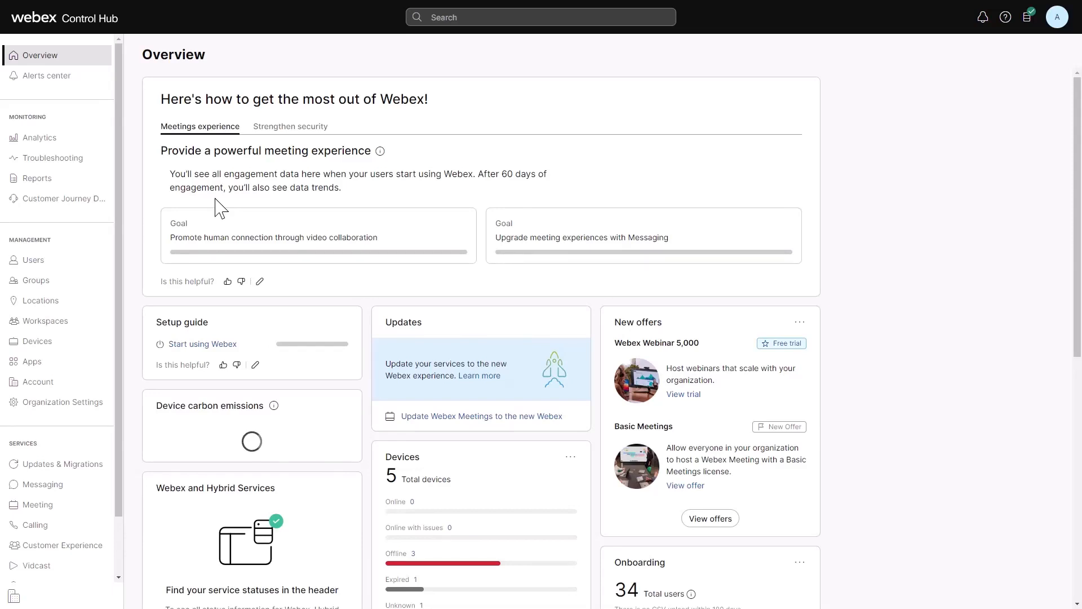
Step: Show the Customer Experience Agents list with all 11 agents, their queues and extensions
scroll(down, 3)
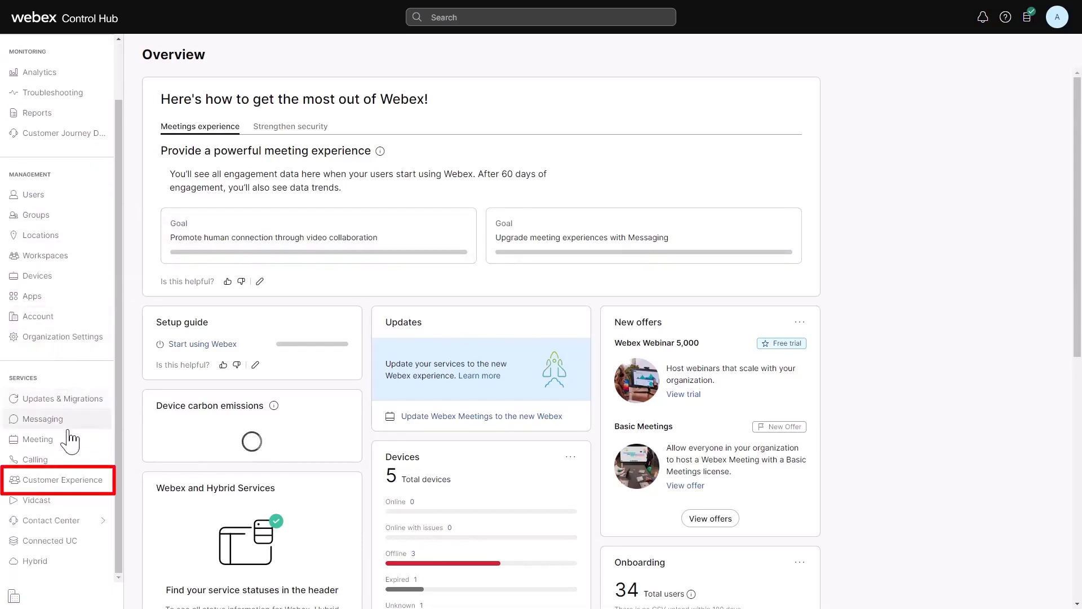
click(59, 479)
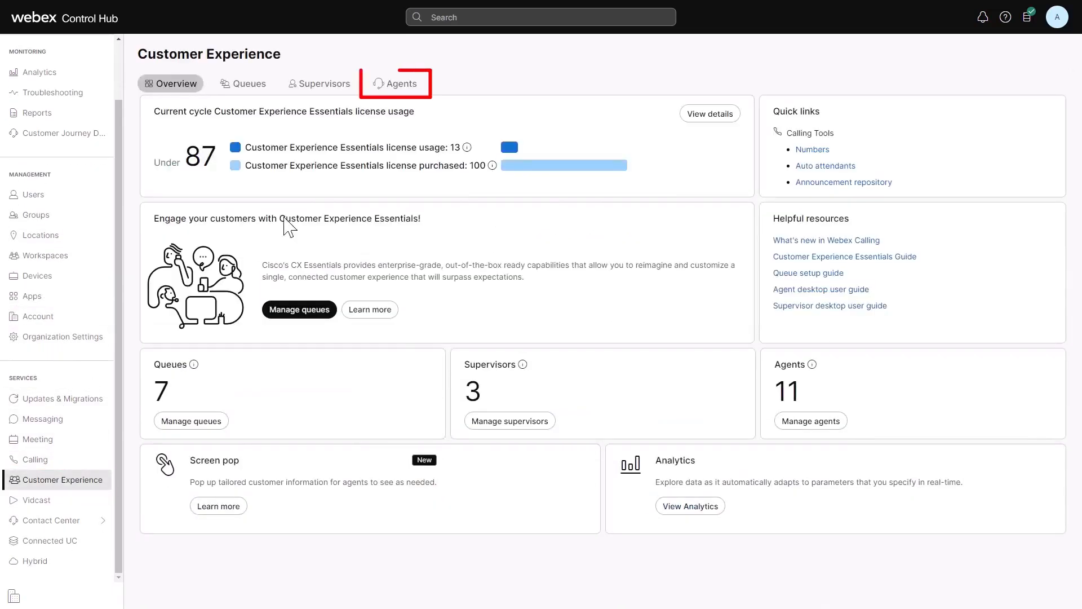
click(400, 83)
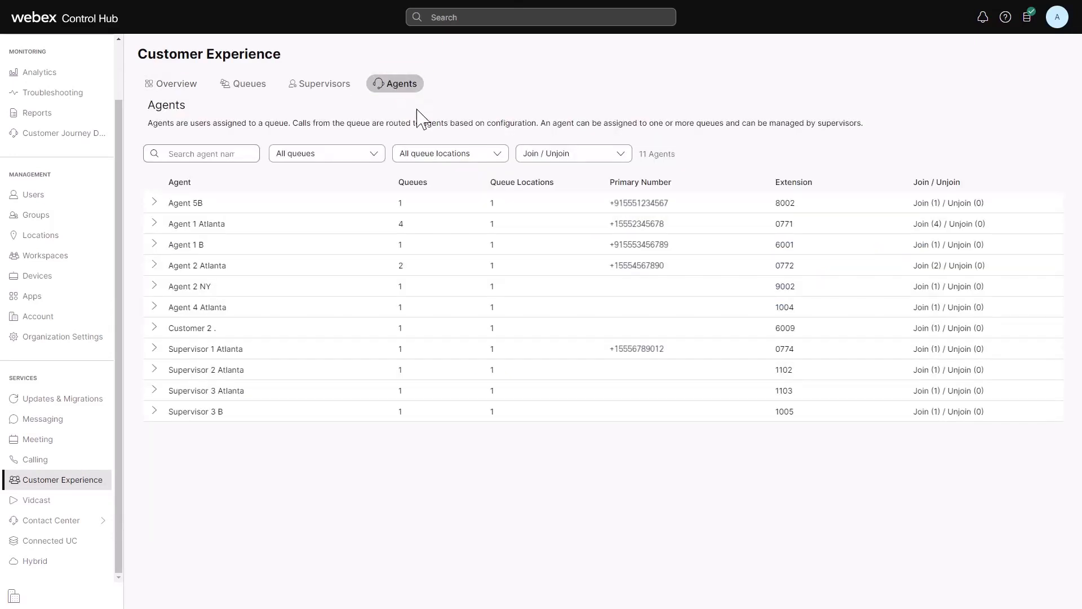
mouse_move(422, 123)
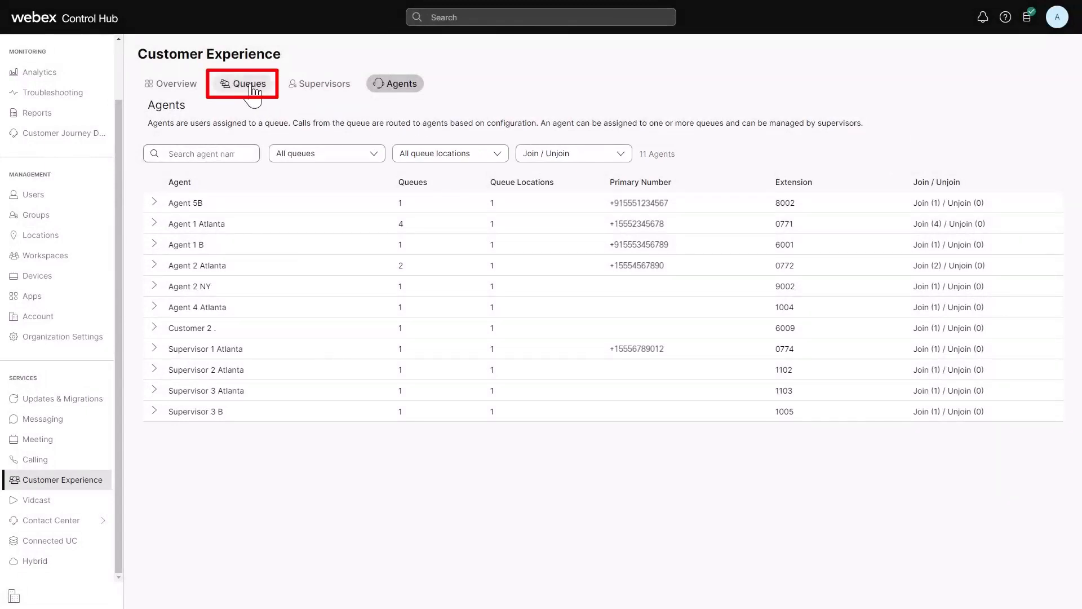
Step: Review the two agents assigned to Atlanta Technical Service, then return to the seven-queue list
click(242, 83)
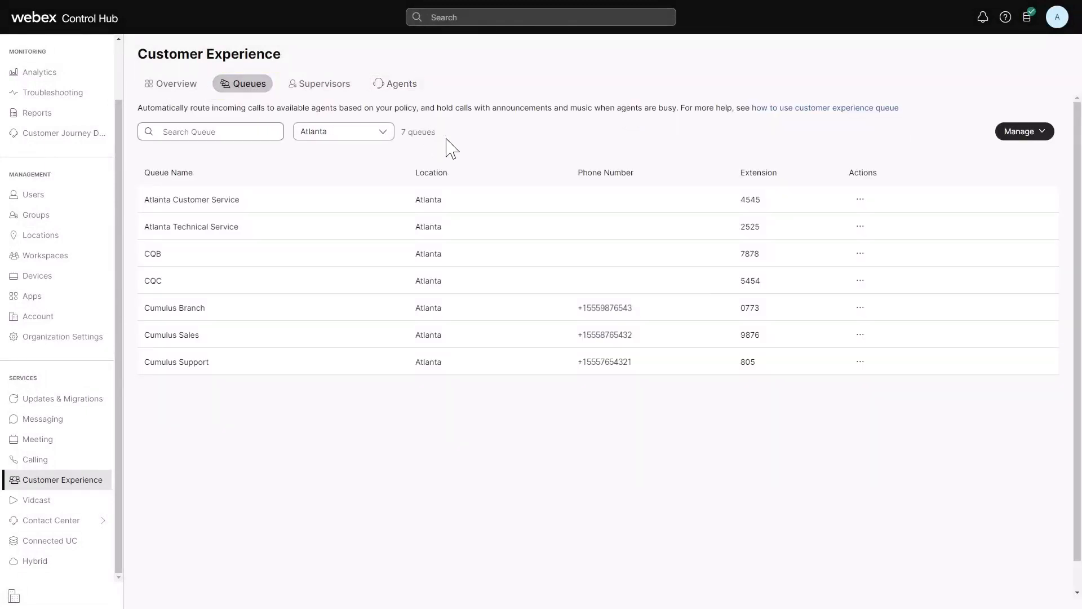
click(191, 227)
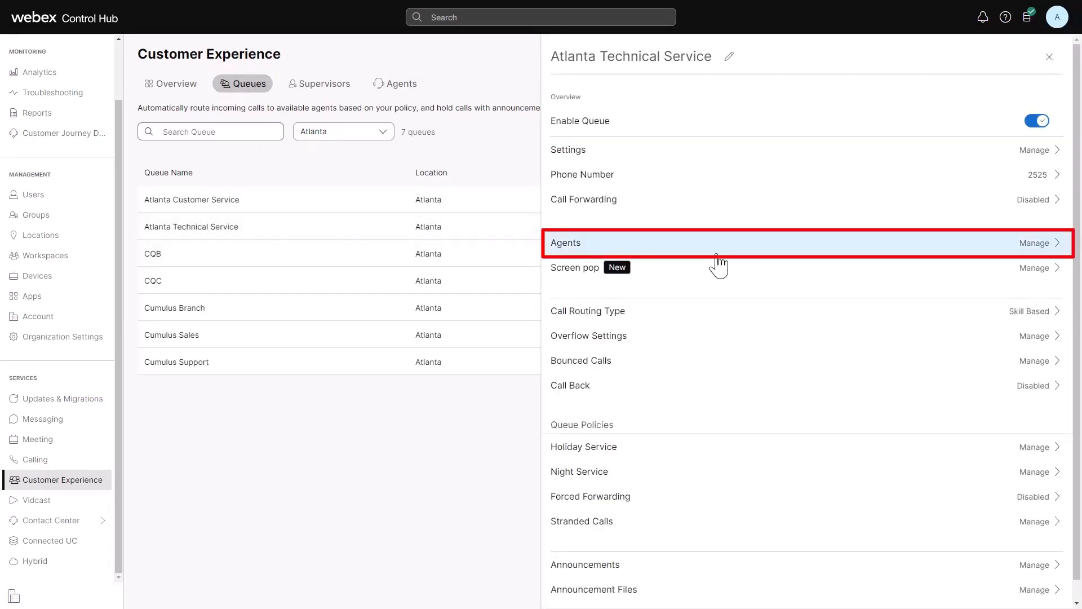
click(1034, 243)
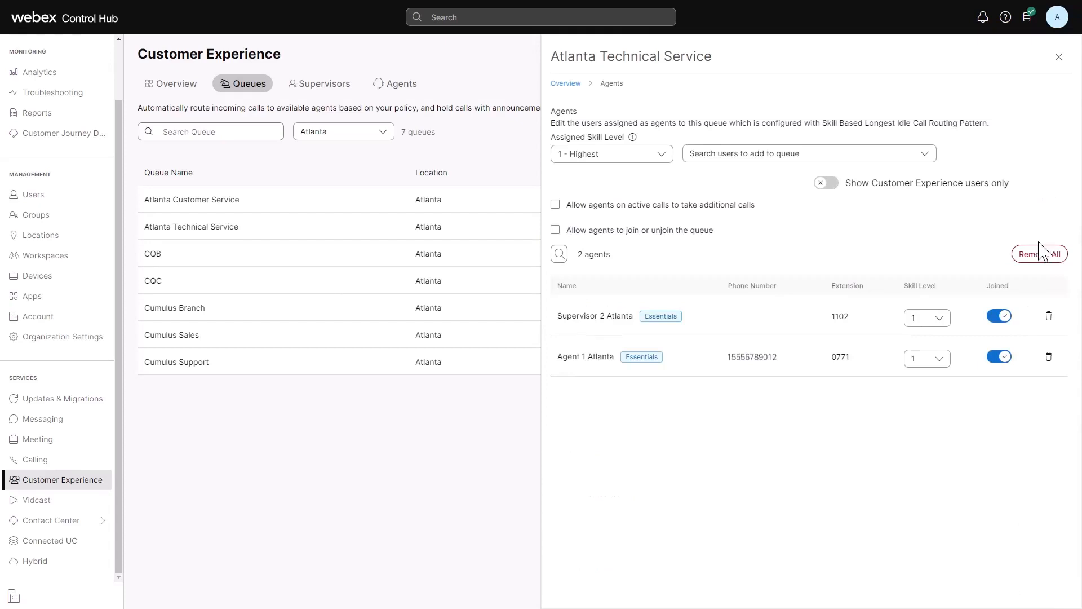
click(808, 154)
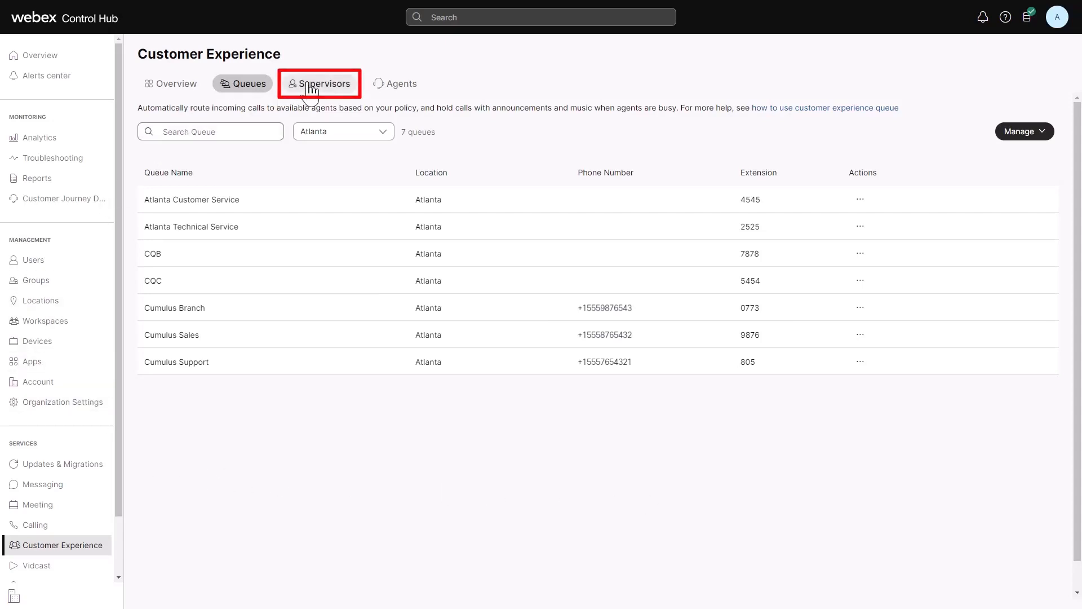
Step: View the three Atlanta supervisors with their assigned agent counts and extensions
click(320, 83)
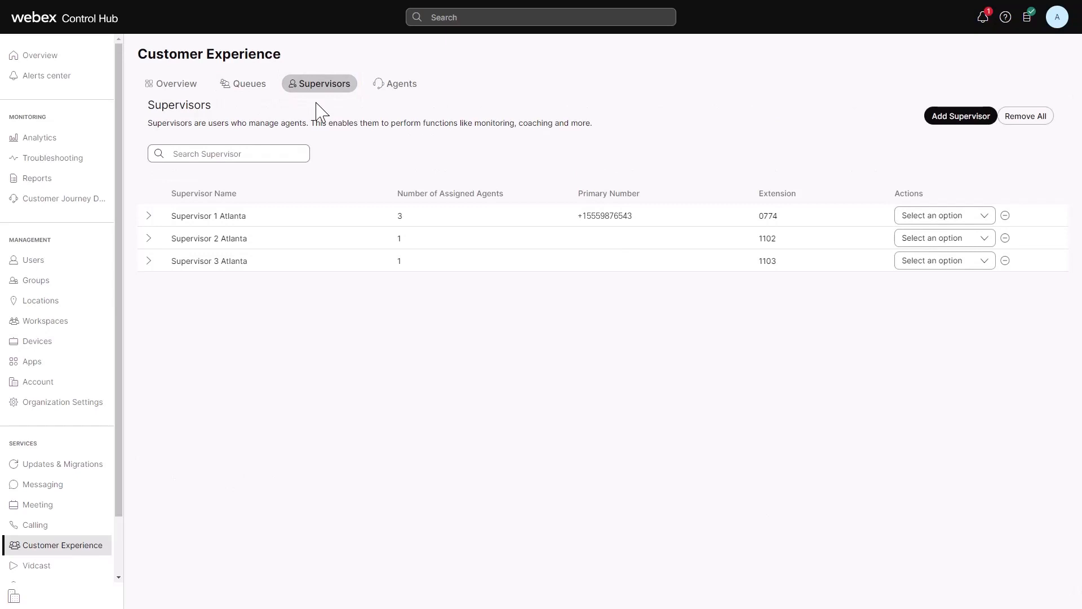
click(149, 261)
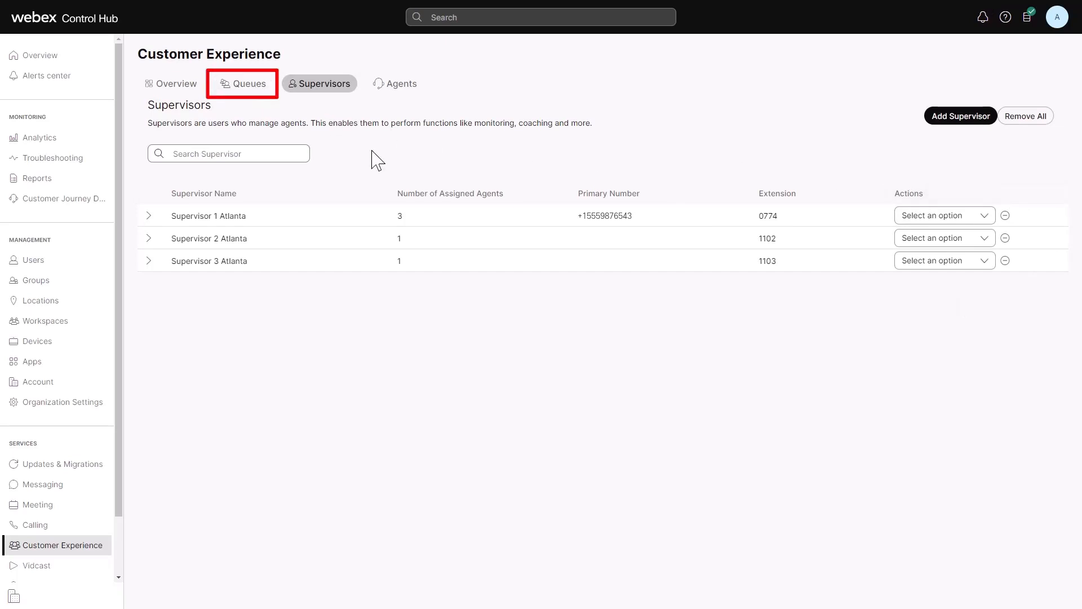
Step: Set Atlanta Technical Service's call routing to Skill Based with Top Down distribution and save
click(247, 84)
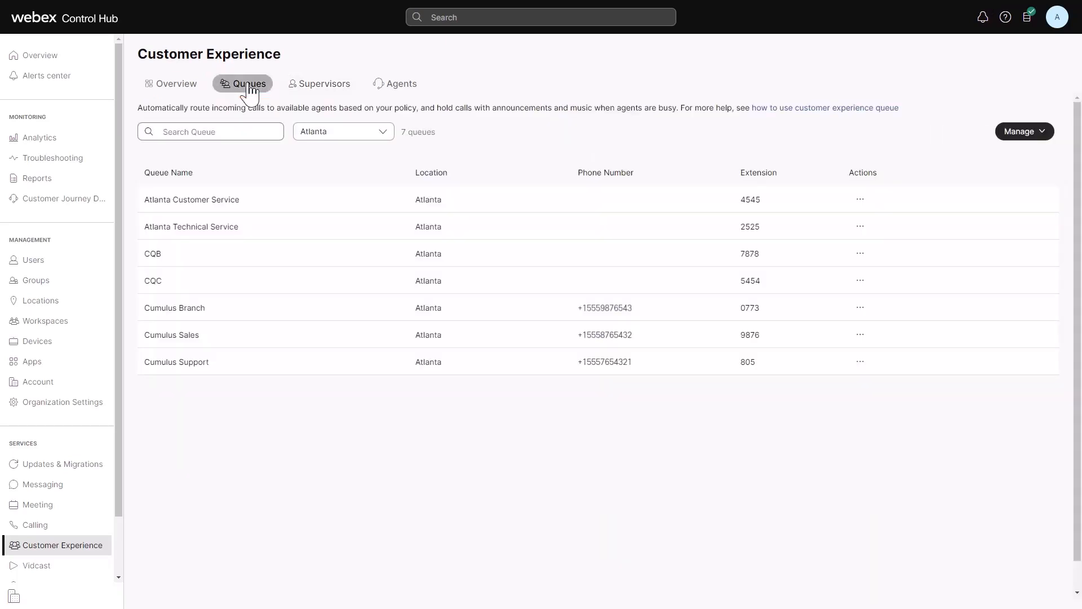
mouse_move(482, 143)
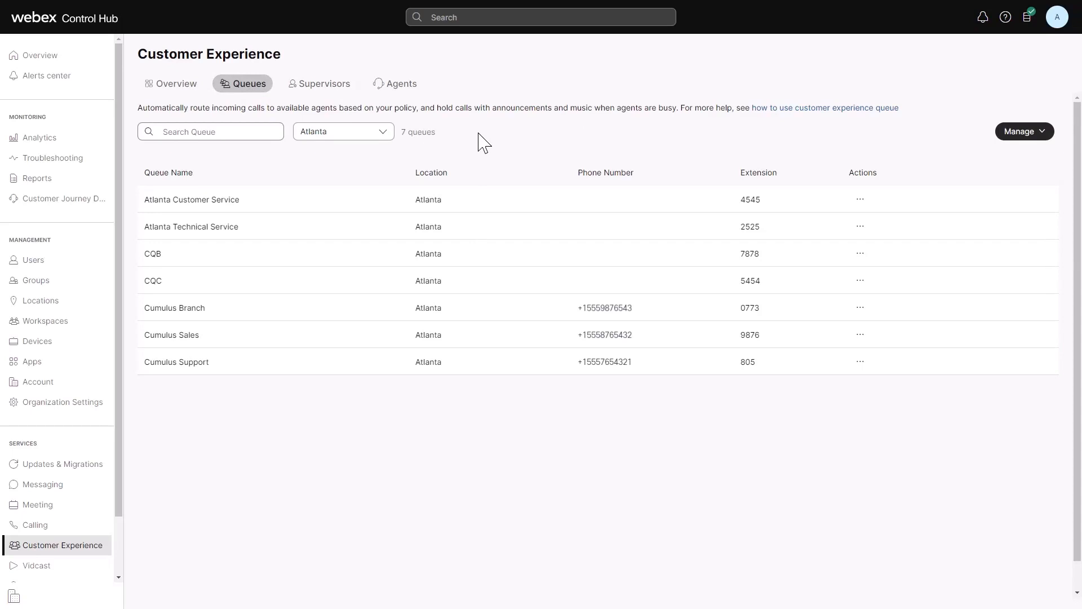
click(191, 226)
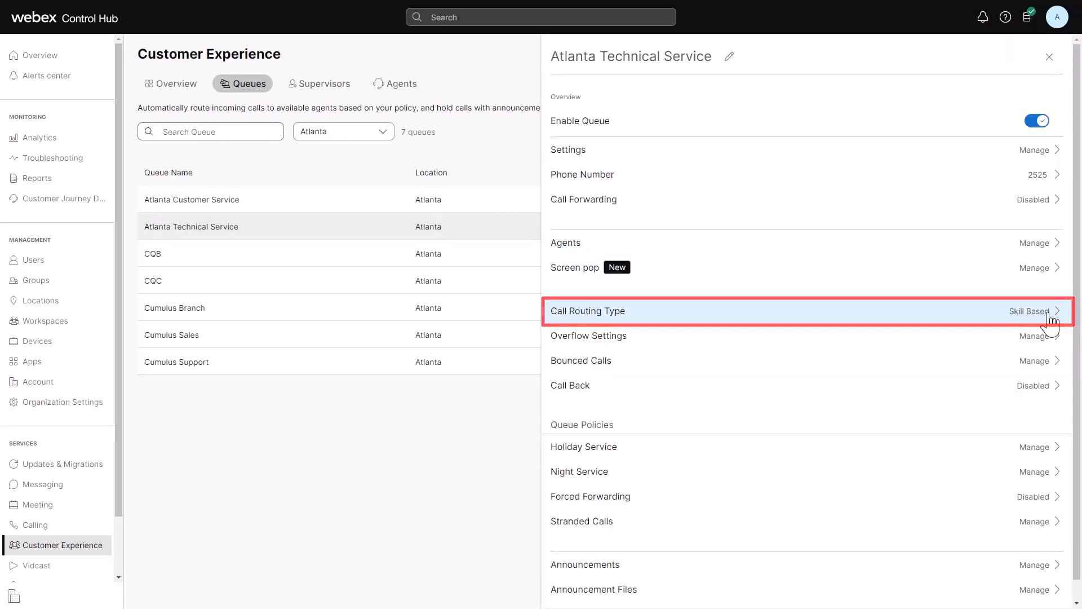
click(793, 310)
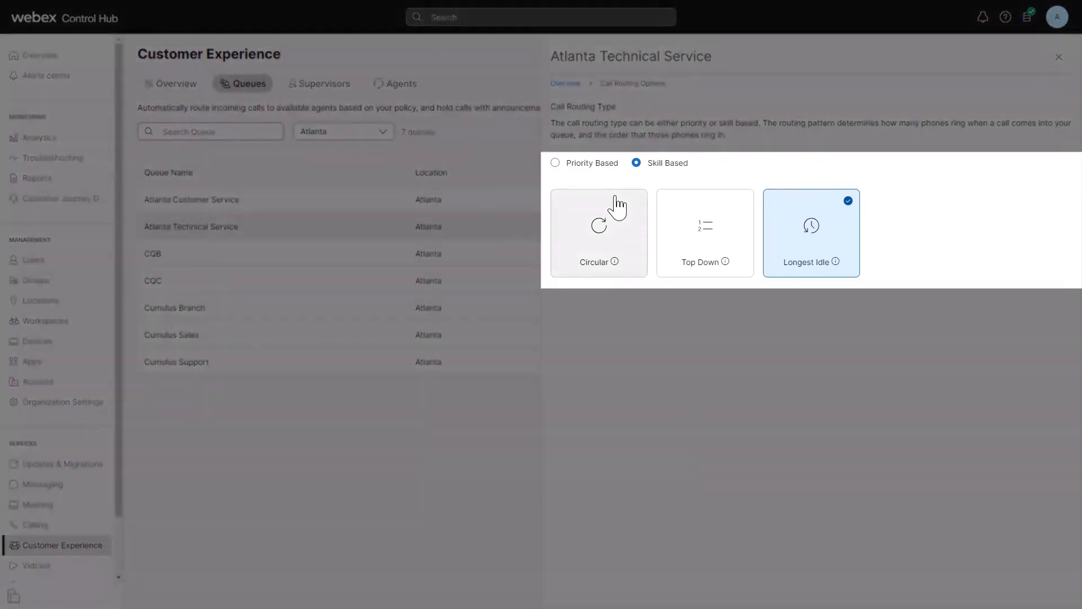
click(554, 163)
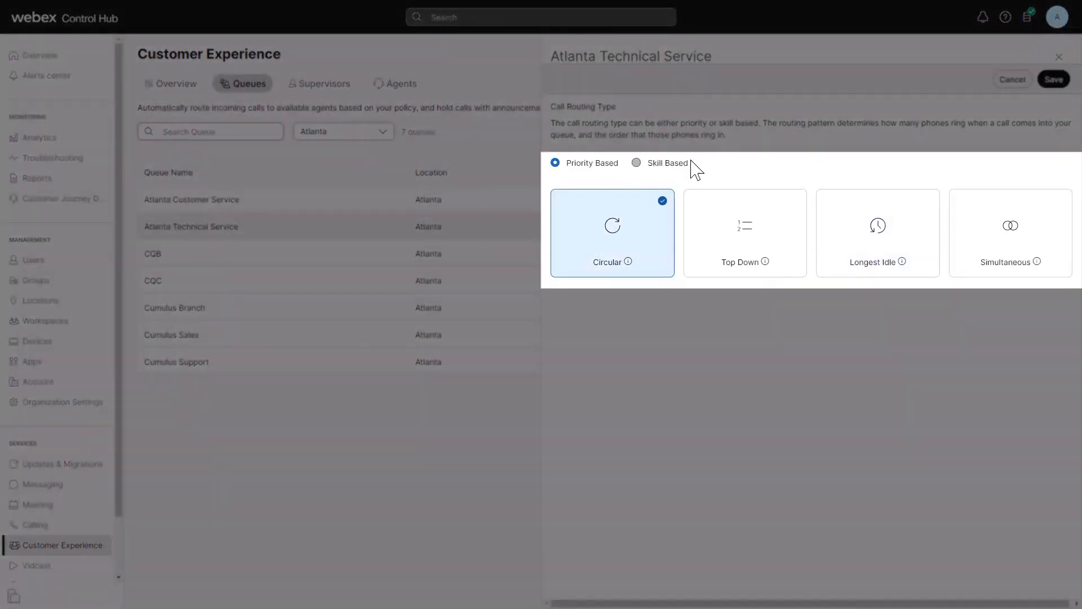
click(636, 163)
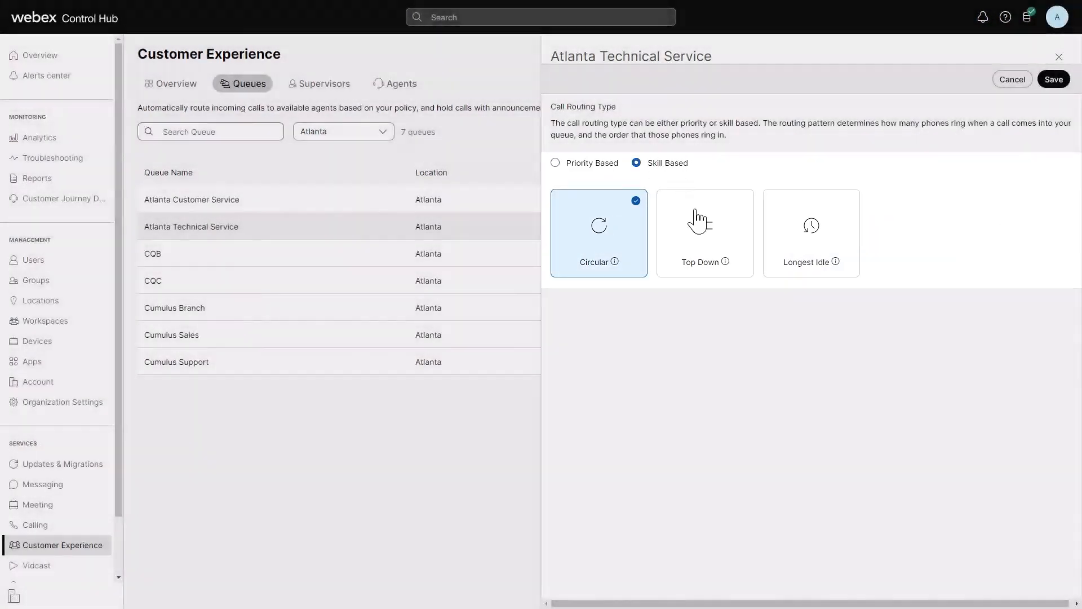
click(704, 233)
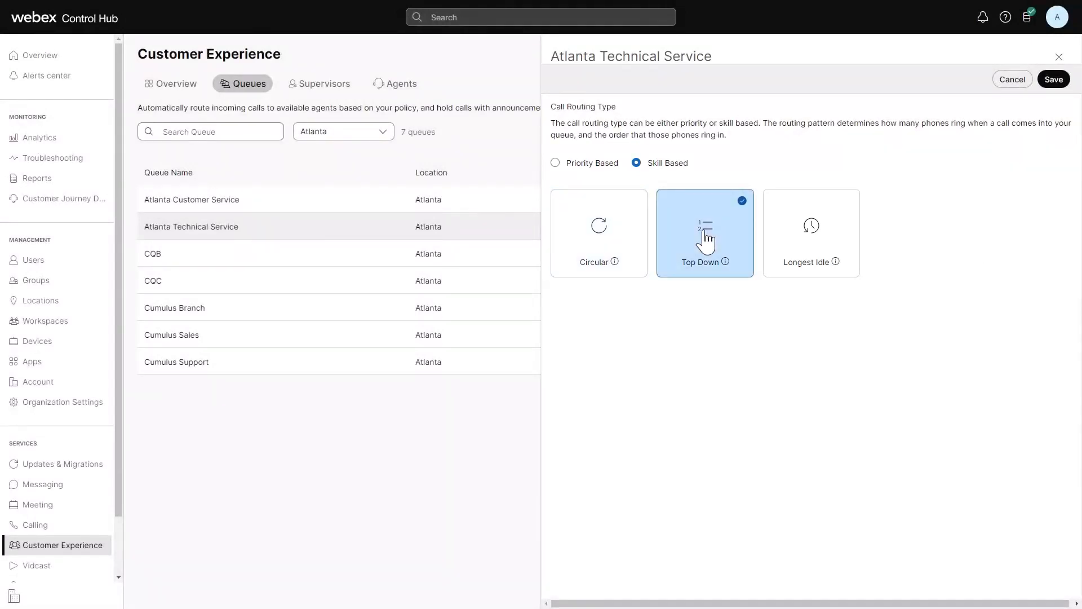
mouse_move(925, 191)
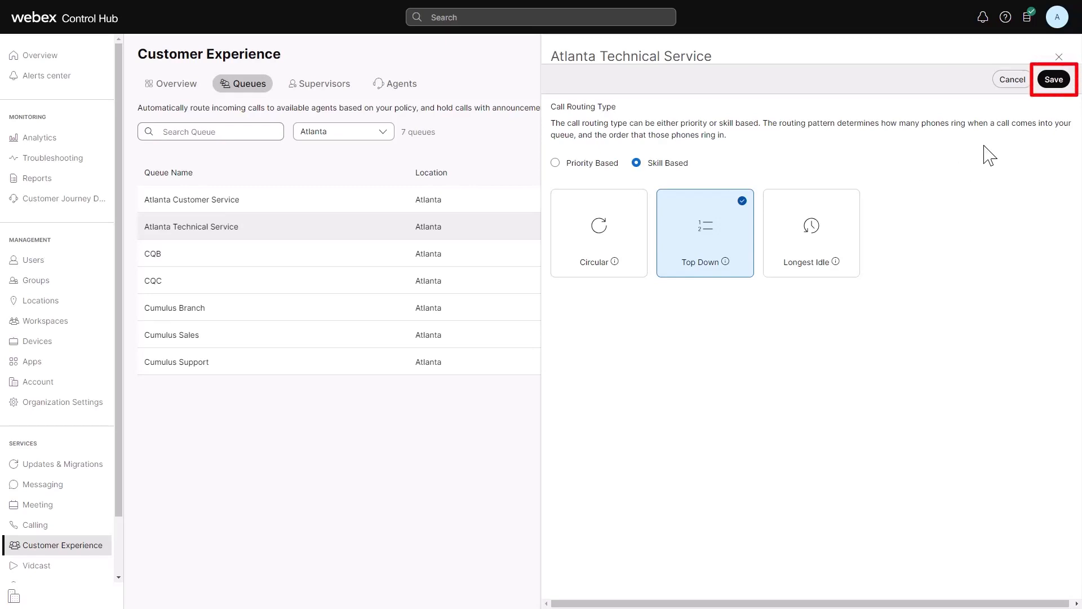
click(1054, 79)
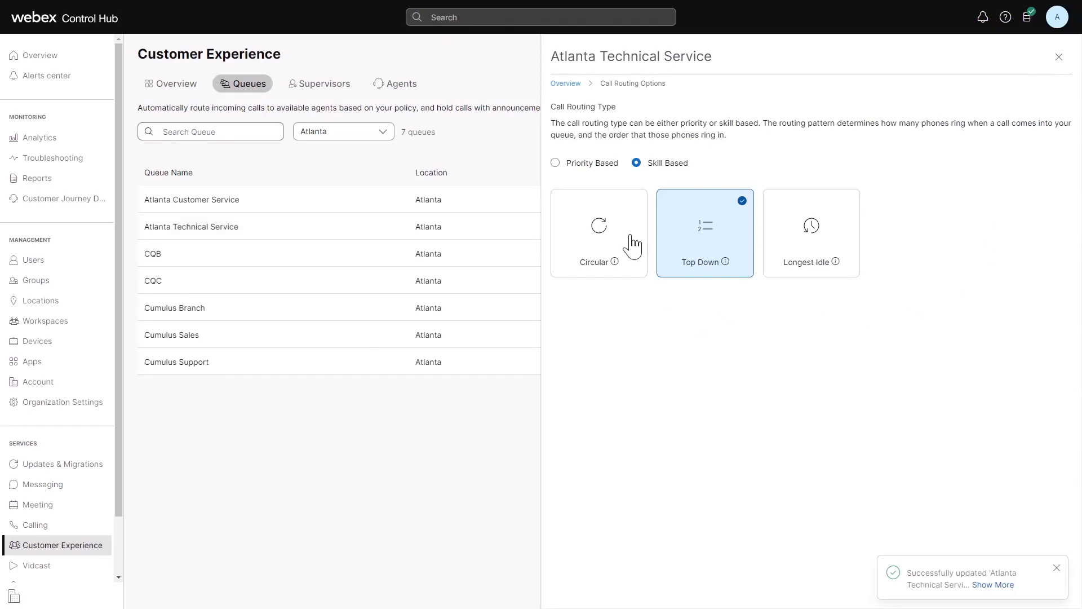
Step: Turn on call back for Atlanta Technical Service at a 15-minute minimum estimated wait and save
click(565, 83)
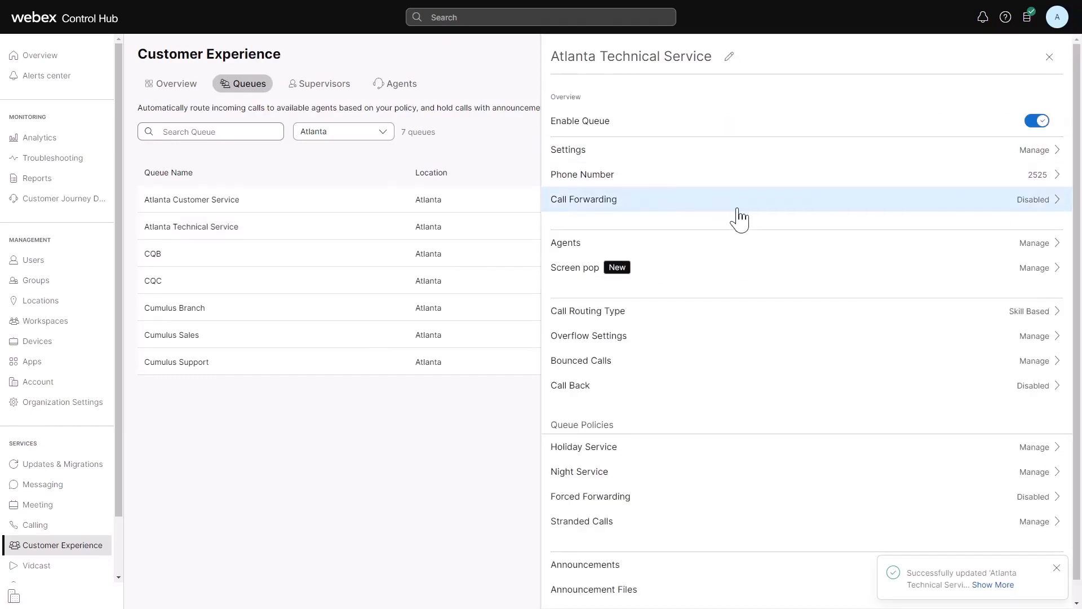
mouse_move(768, 225)
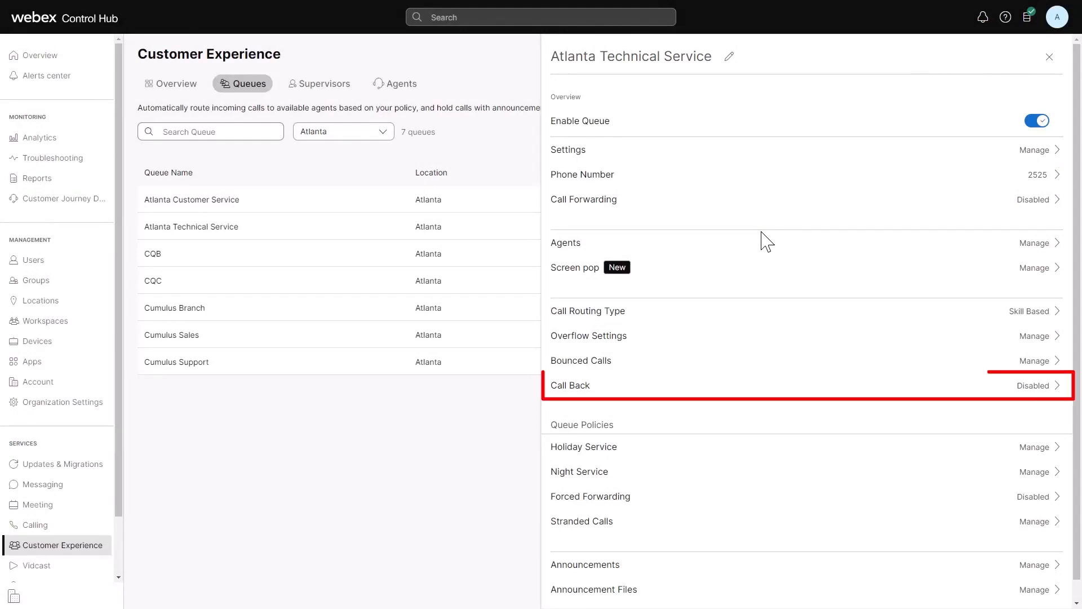
click(1033, 385)
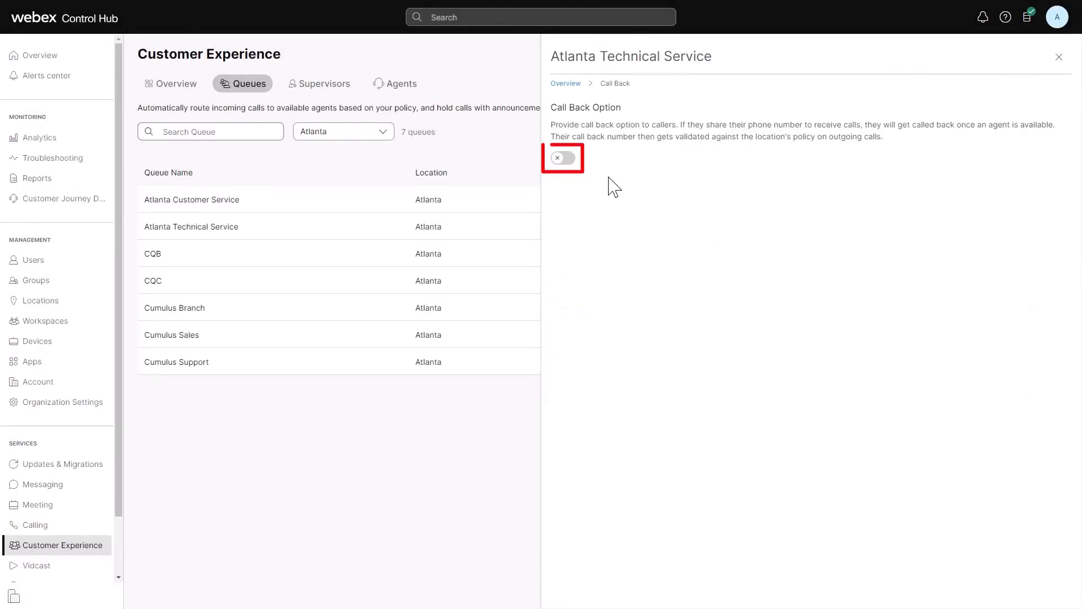
click(562, 157)
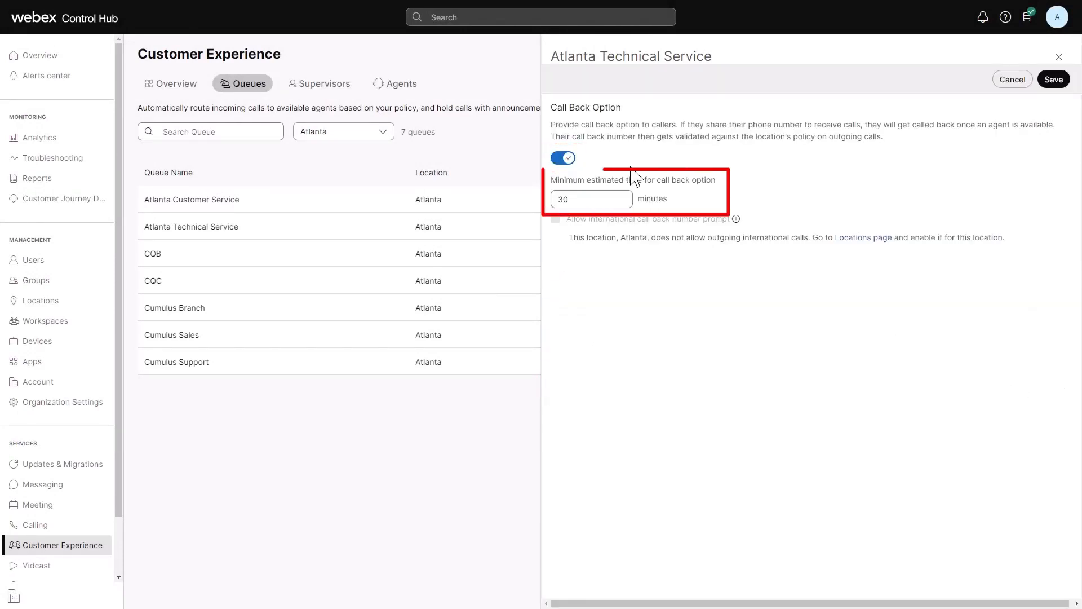
text(1)
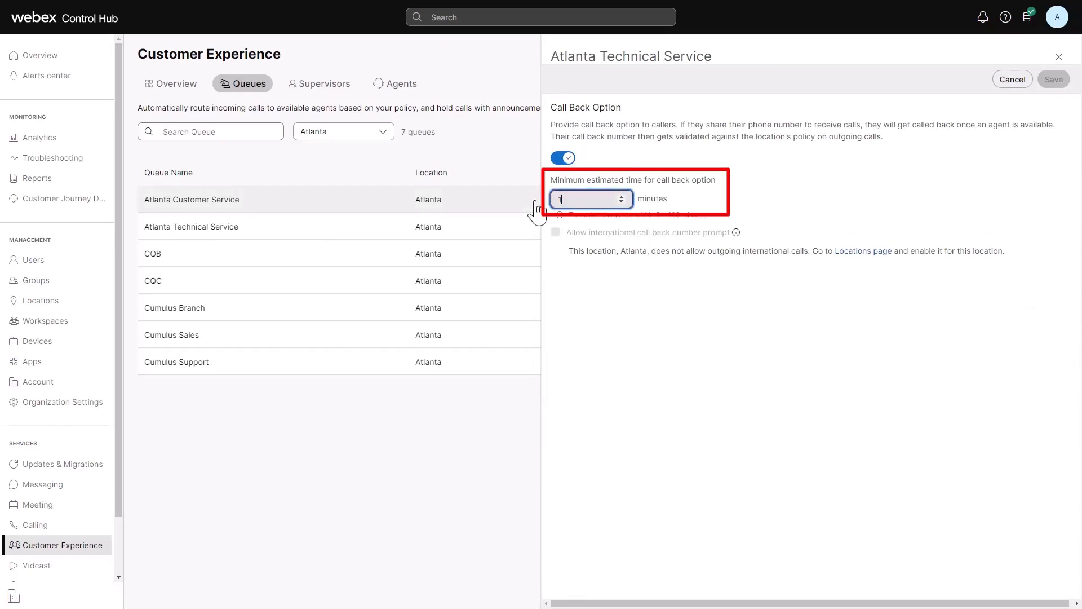
text(15)
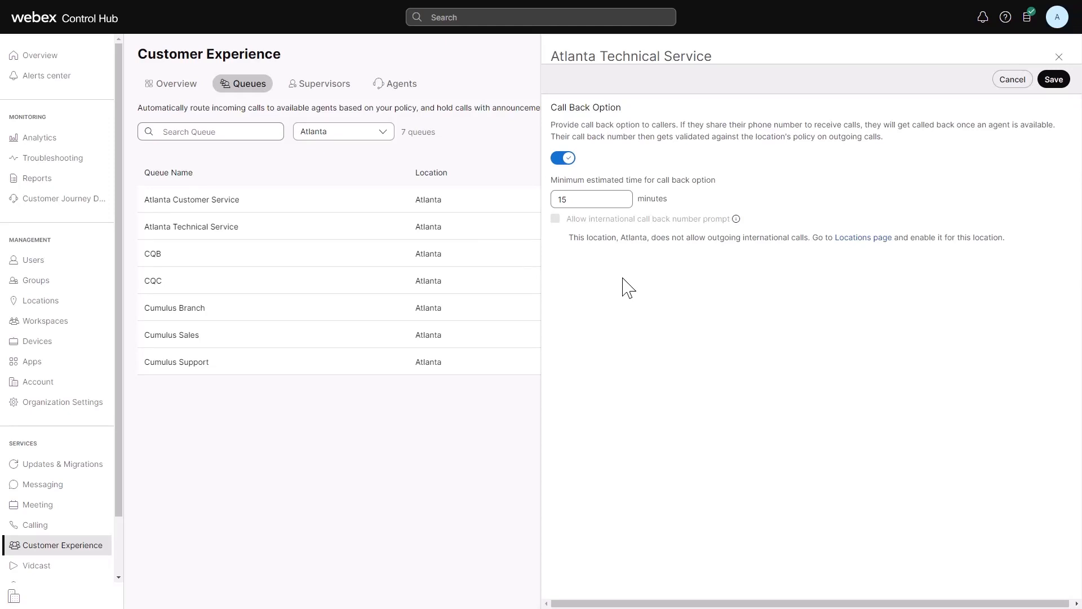
click(1053, 80)
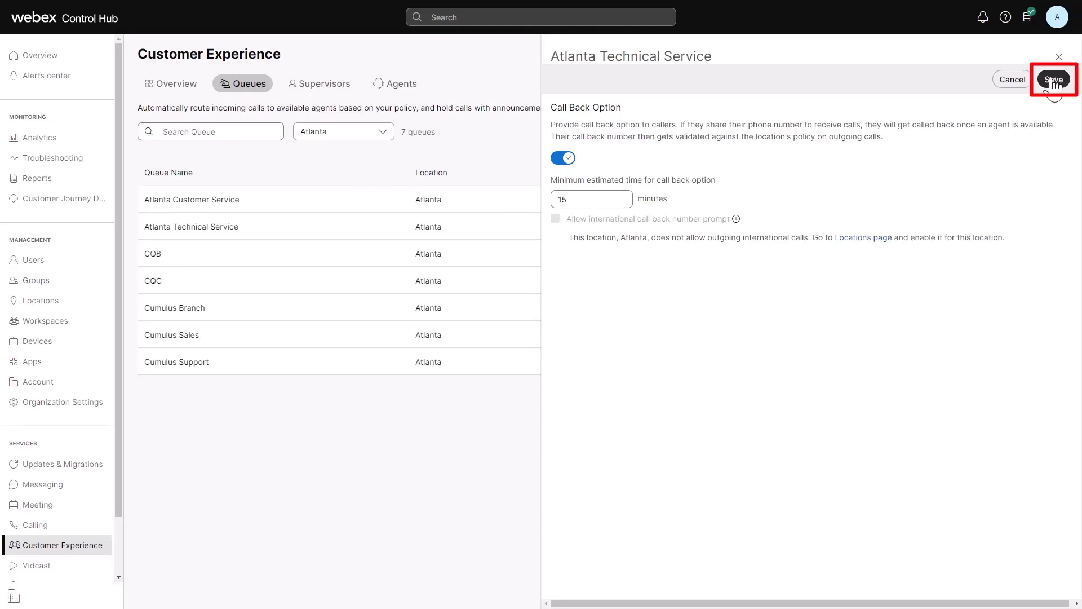
click(1054, 79)
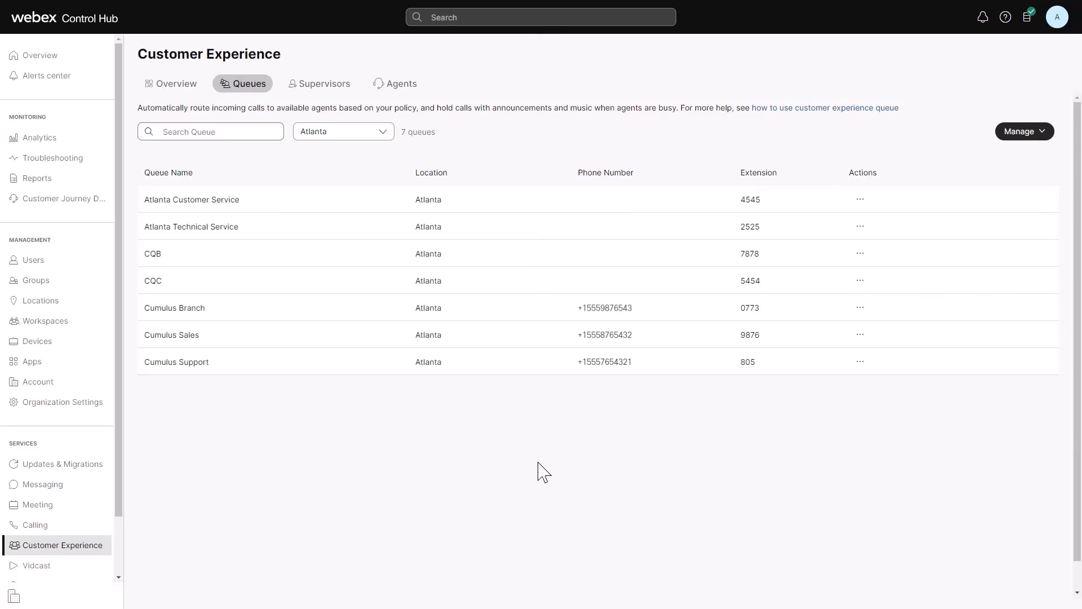
Step: Inspect Atlanta Technical Service's holiday and night service policies, returning to the queue overview
click(191, 226)
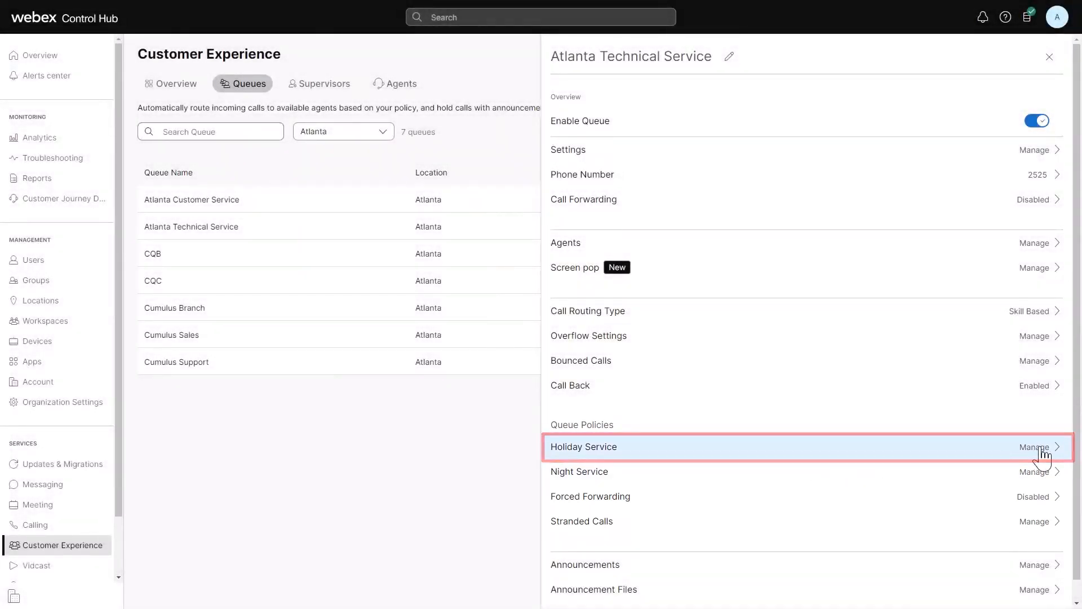
click(1034, 447)
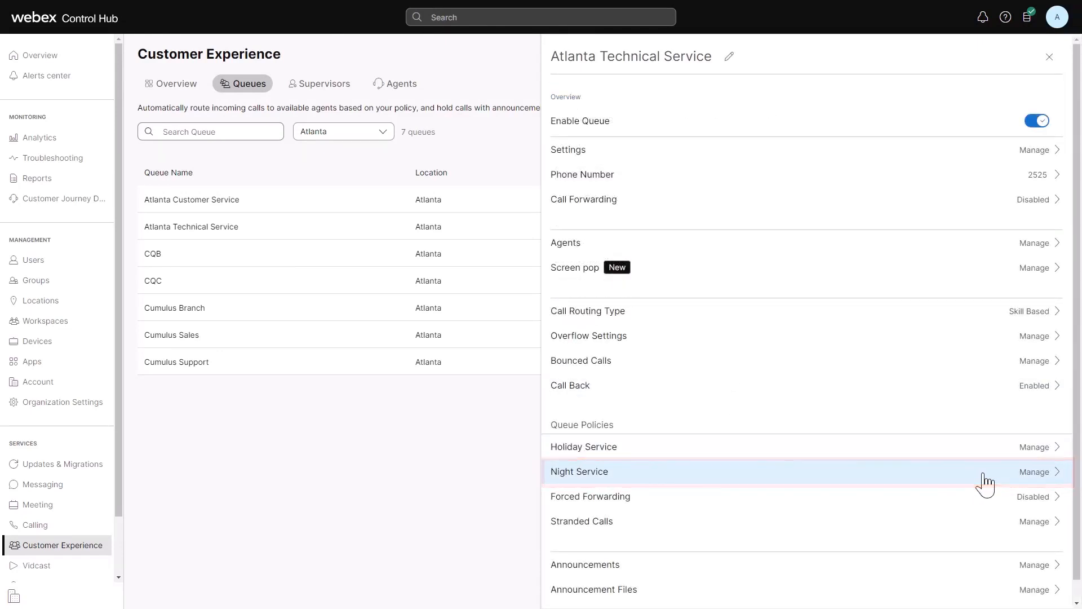
click(1035, 471)
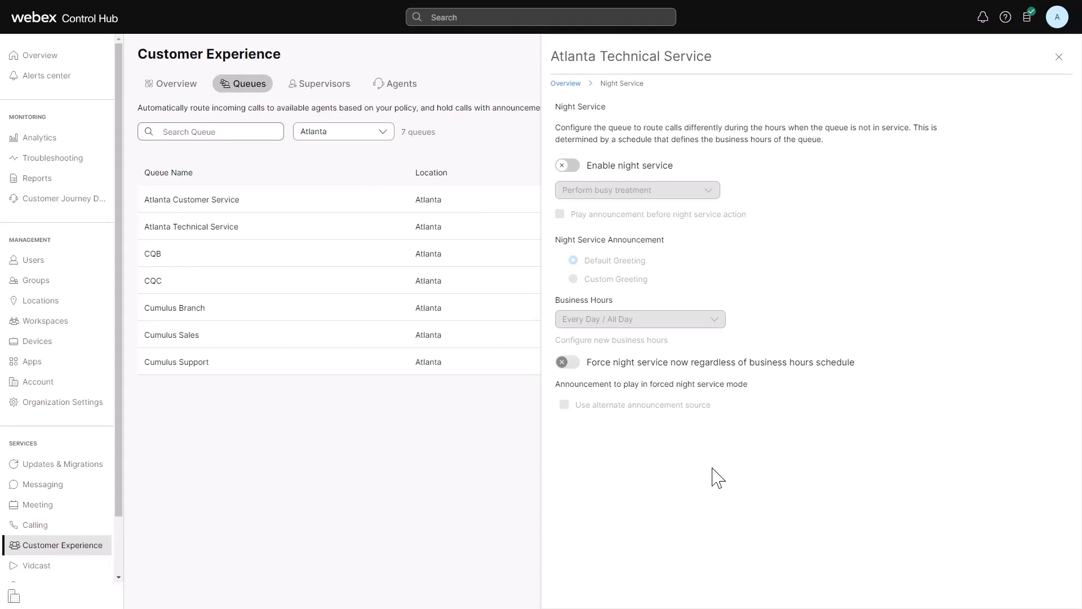
click(565, 83)
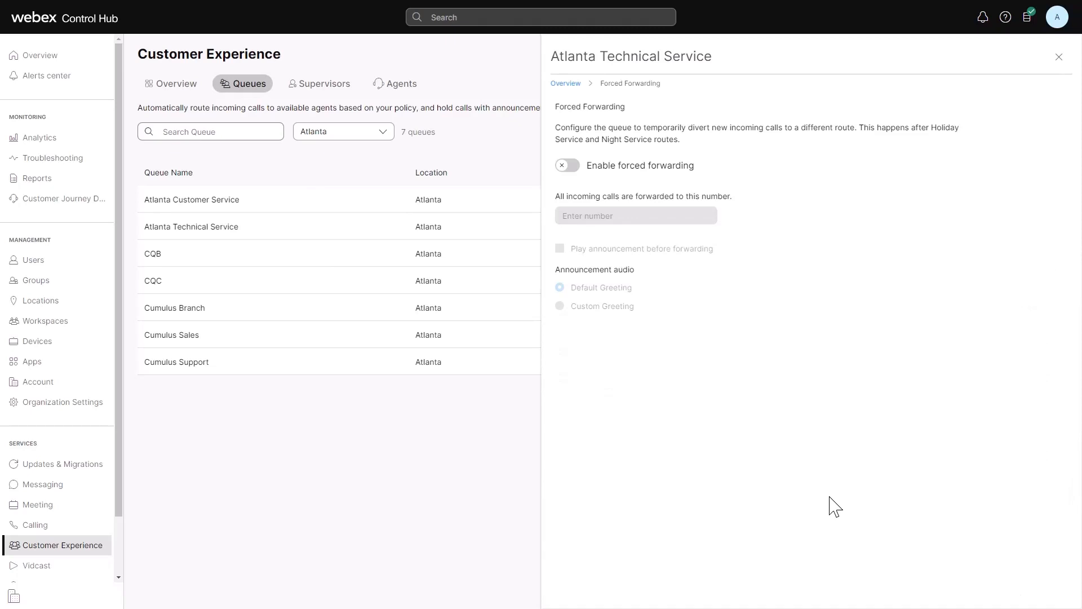
mouse_move(827, 477)
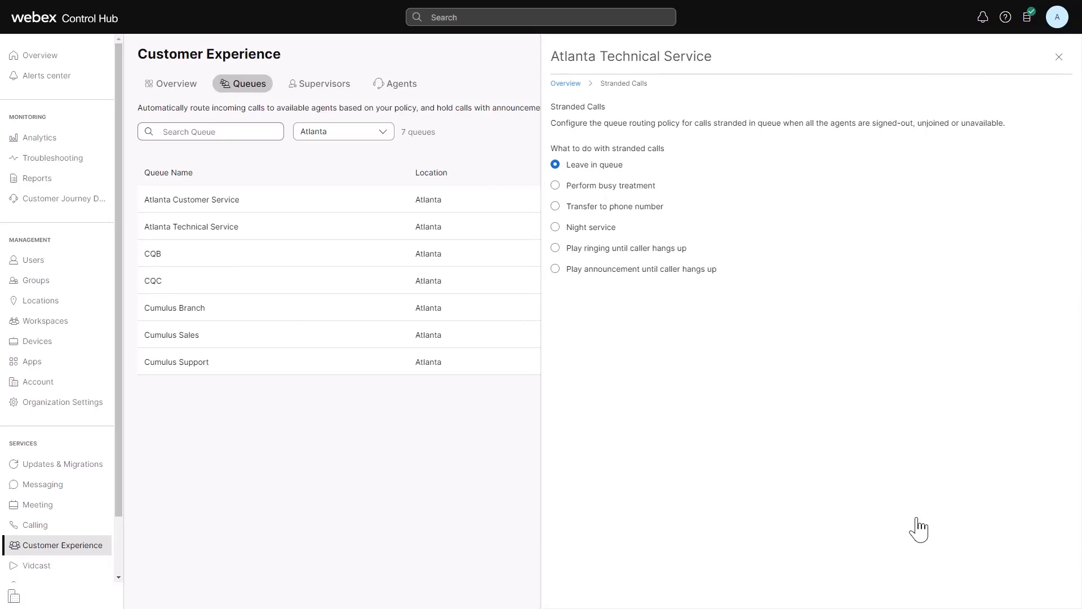
click(565, 83)
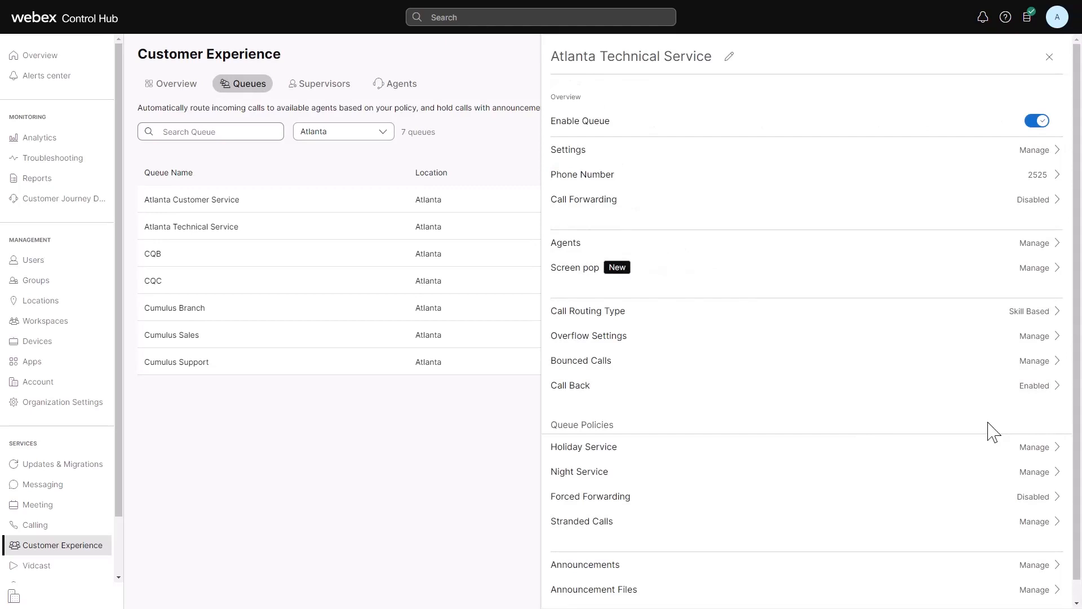
mouse_move(980, 431)
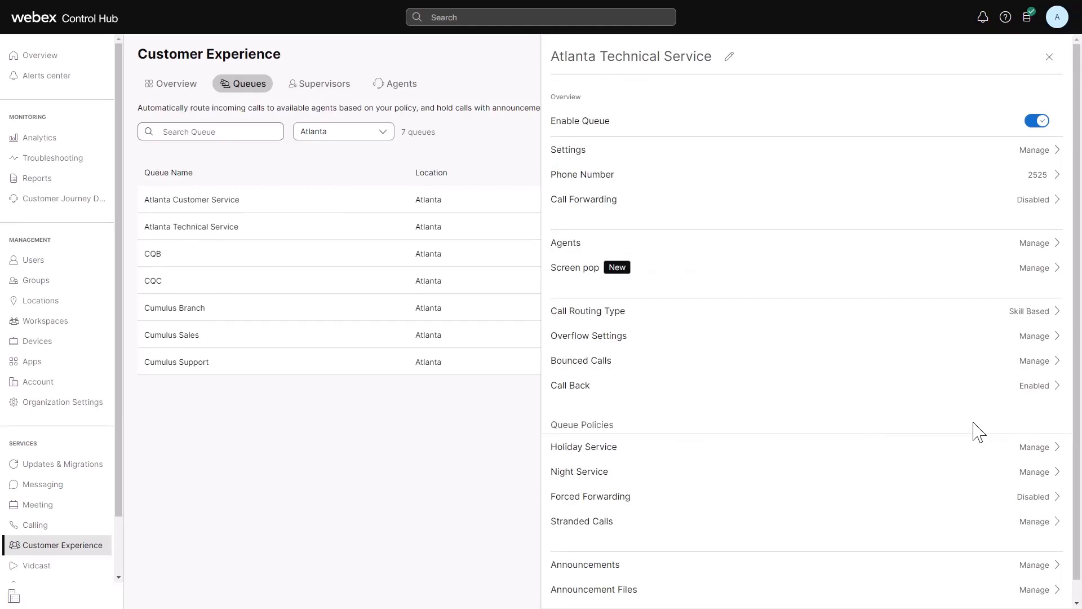
mouse_move(915, 433)
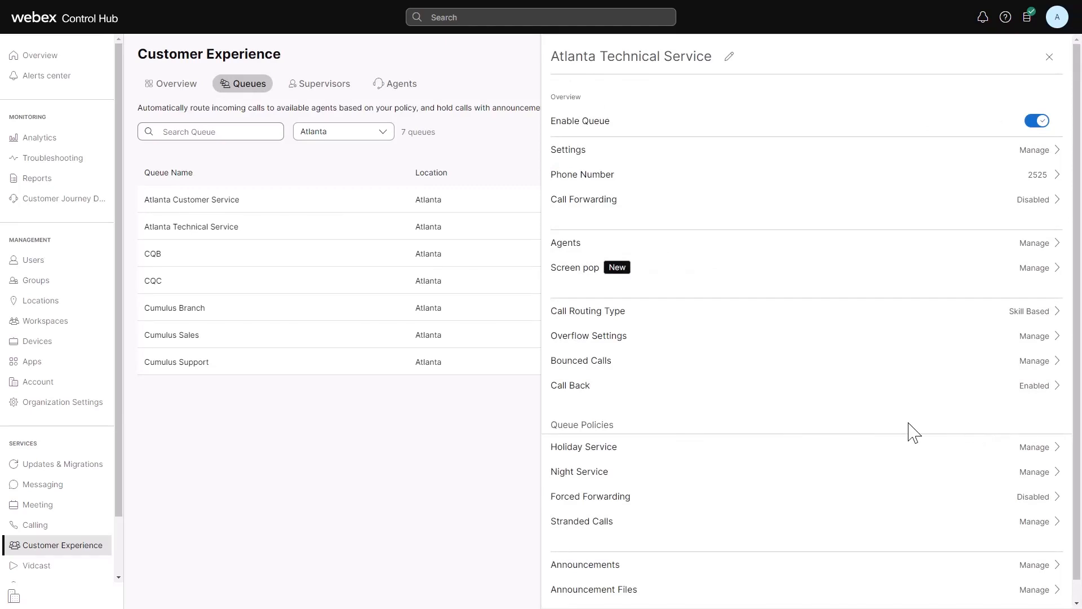